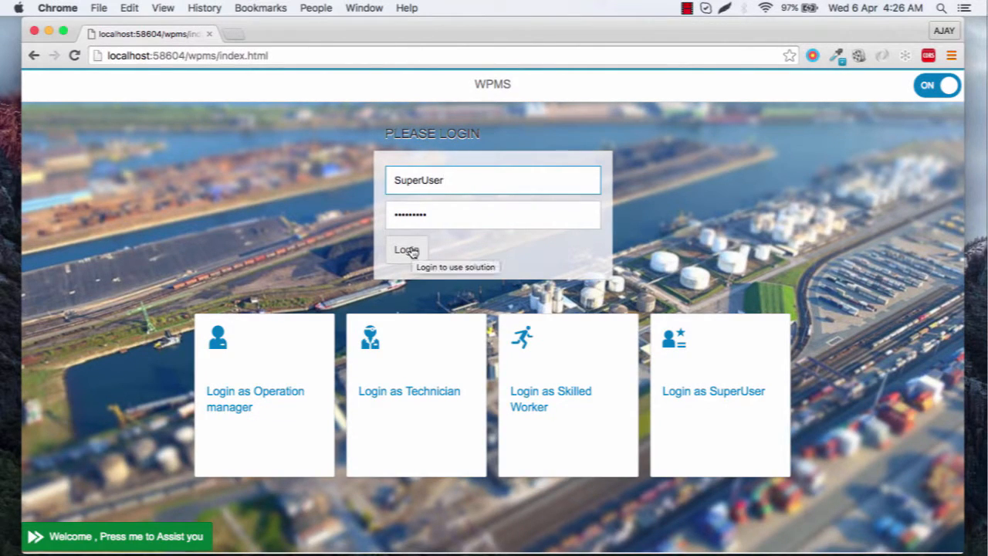
Submit the SuperUser login, read the sap.m.Input API reference, and evaluate o.getProperty("Name") in the console.
click(405, 250)
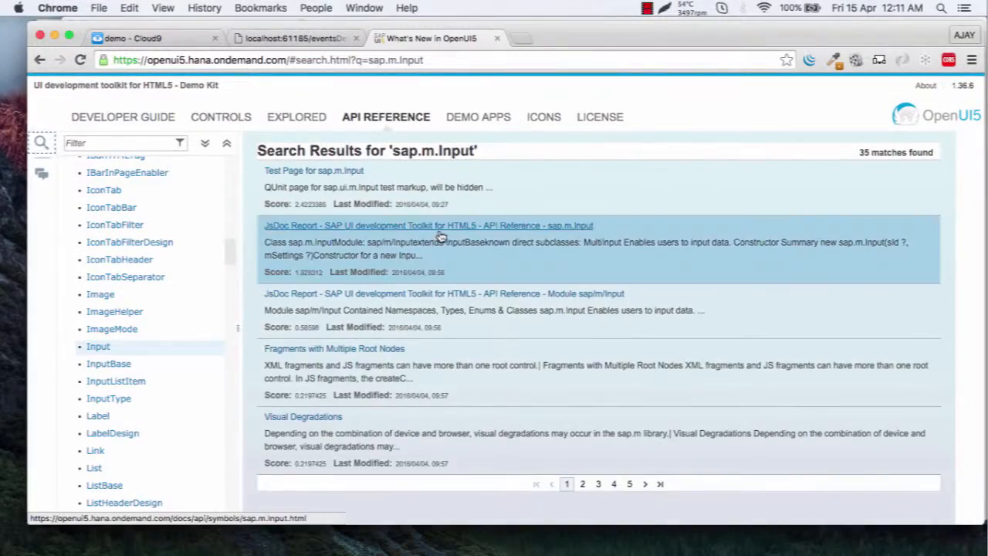
click(429, 225)
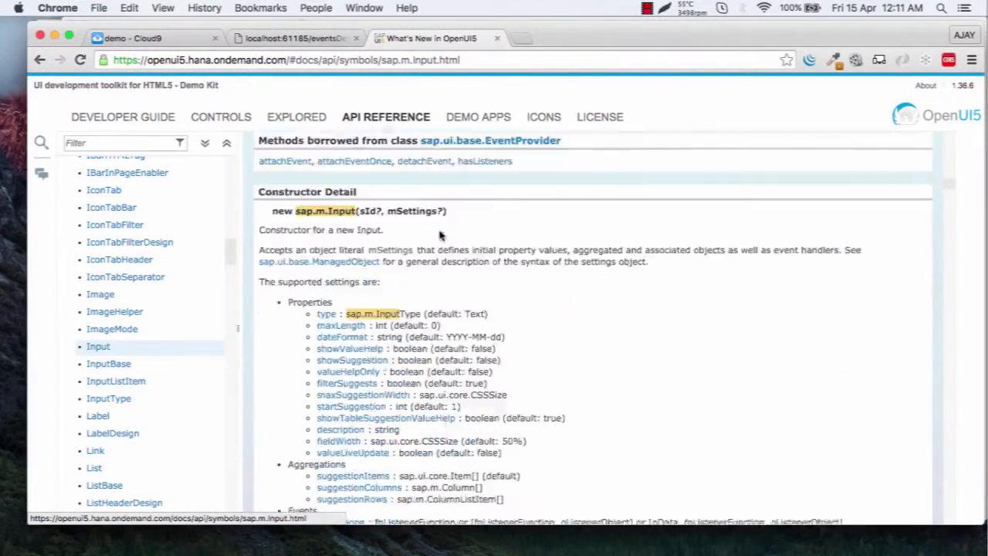
scroll(down, 3)
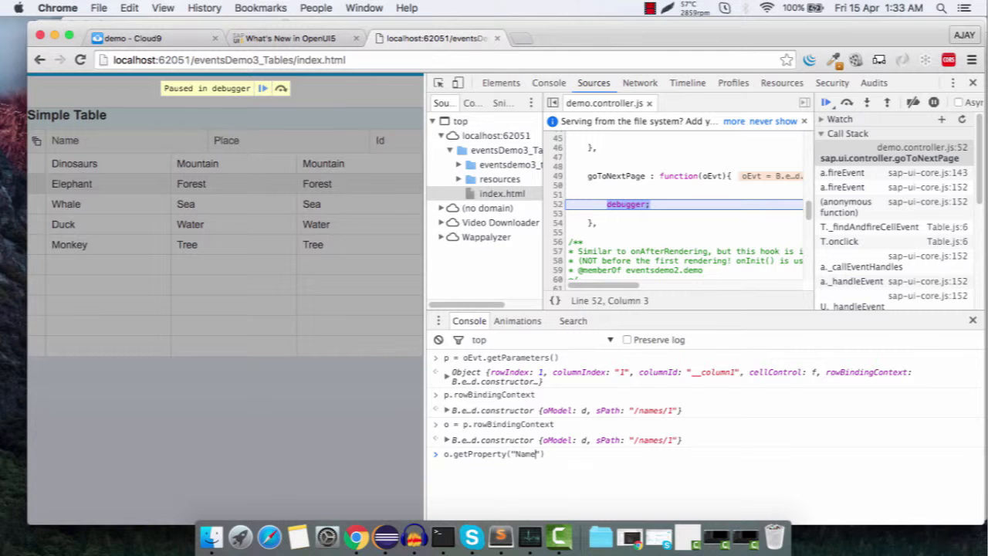
key(Return)
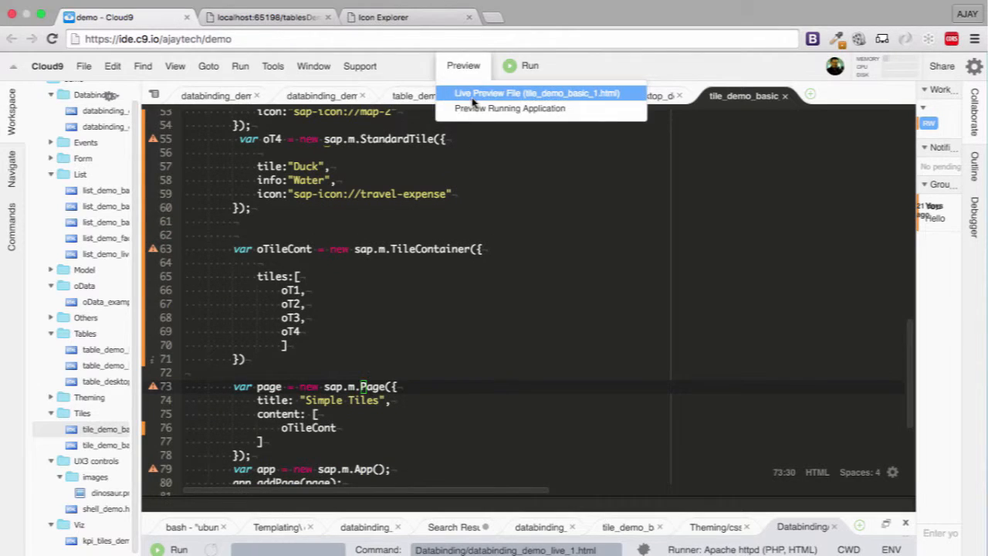
Live-preview the tile demo, review list_demo_live_1.html, and enter oEvt.getParameter in the paused console.
click(534, 93)
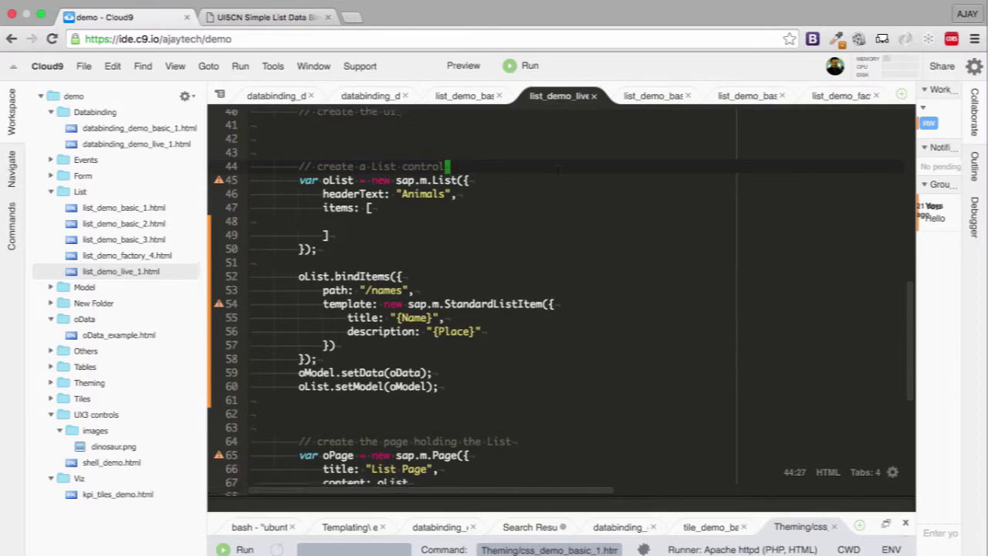
click(435, 37)
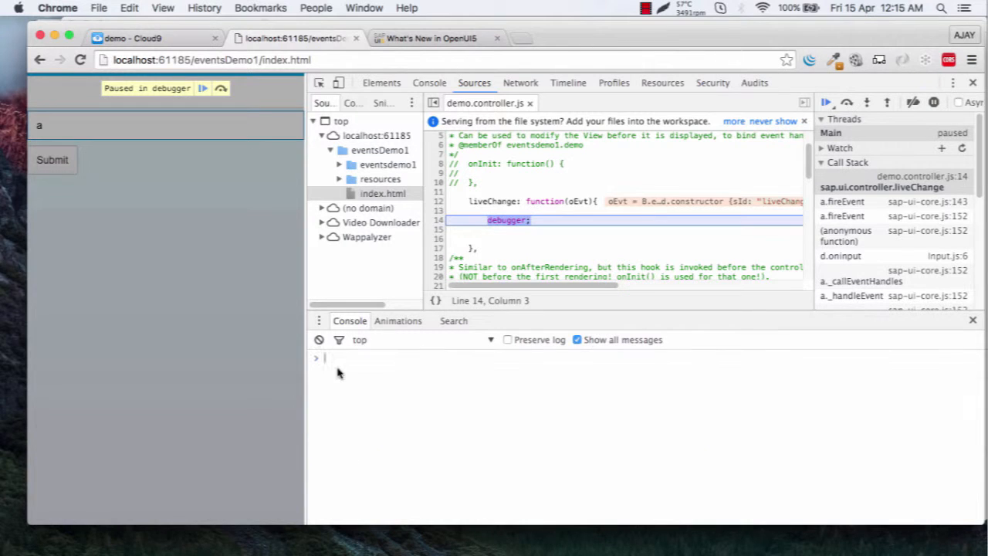
text(oEvt.getParameter)
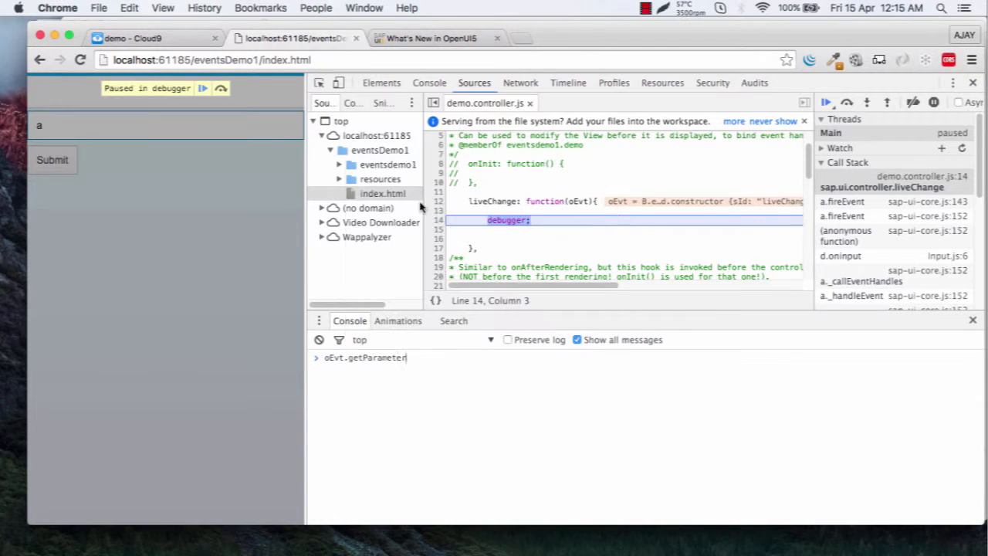